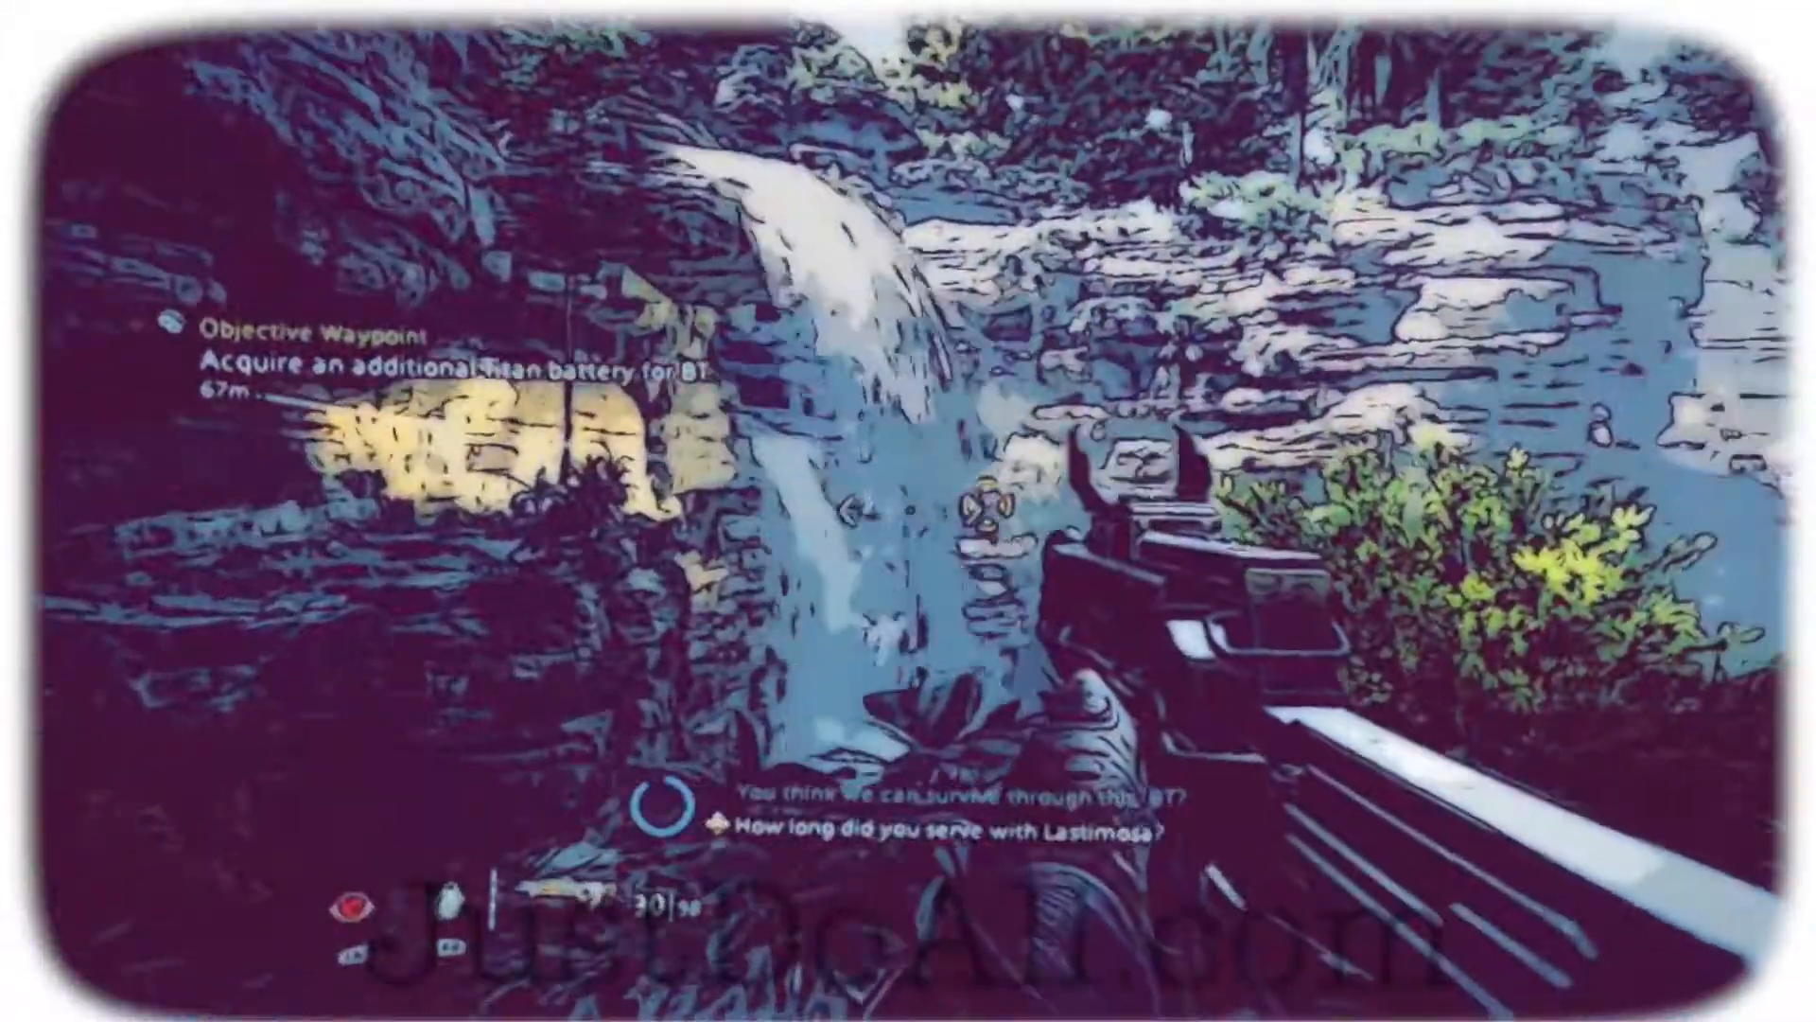
pyautogui.moveTo(908, 510)
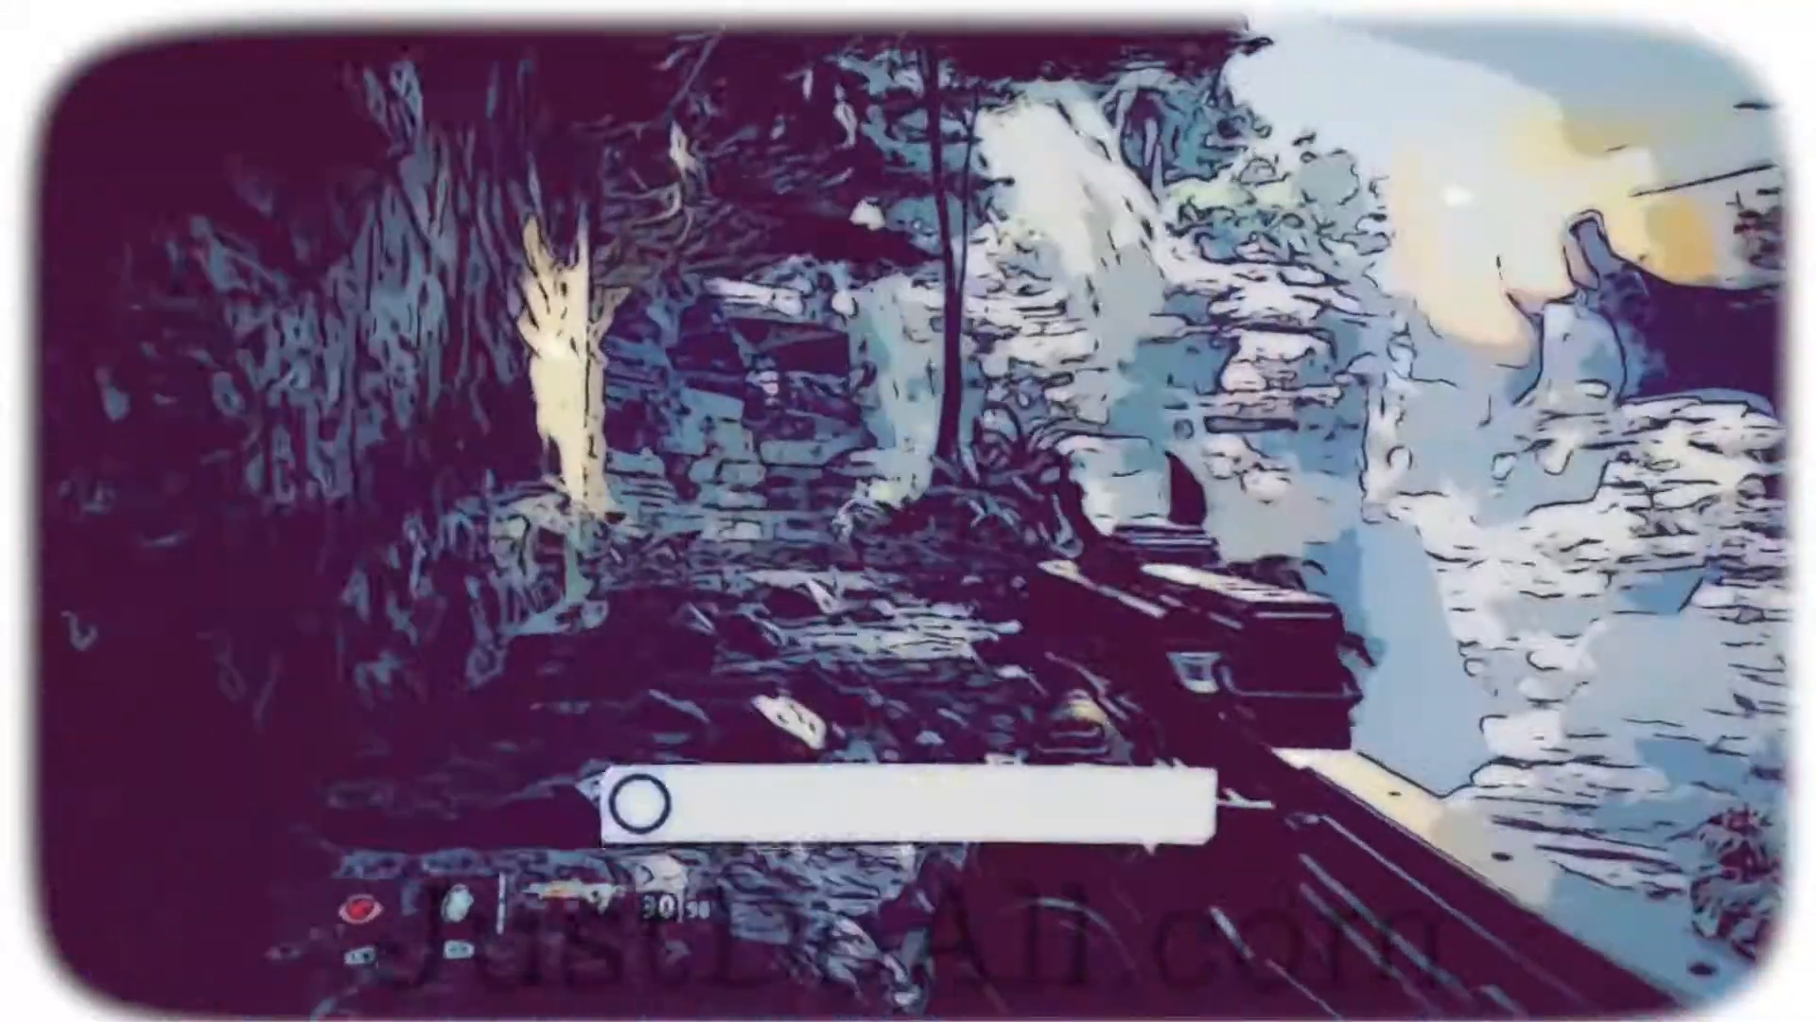